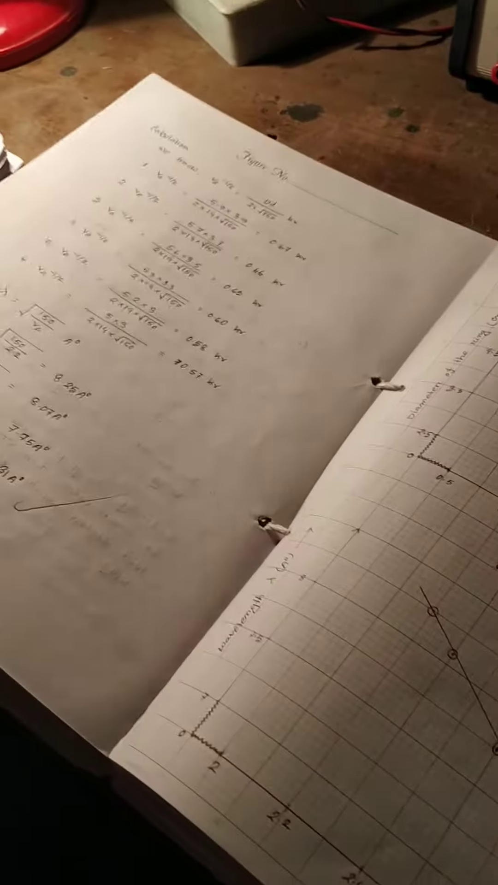
mouse_move(249, 442)
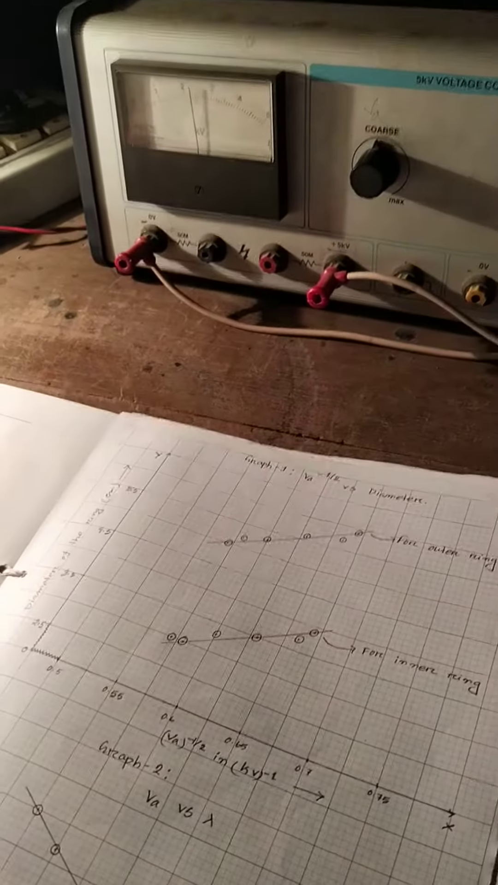